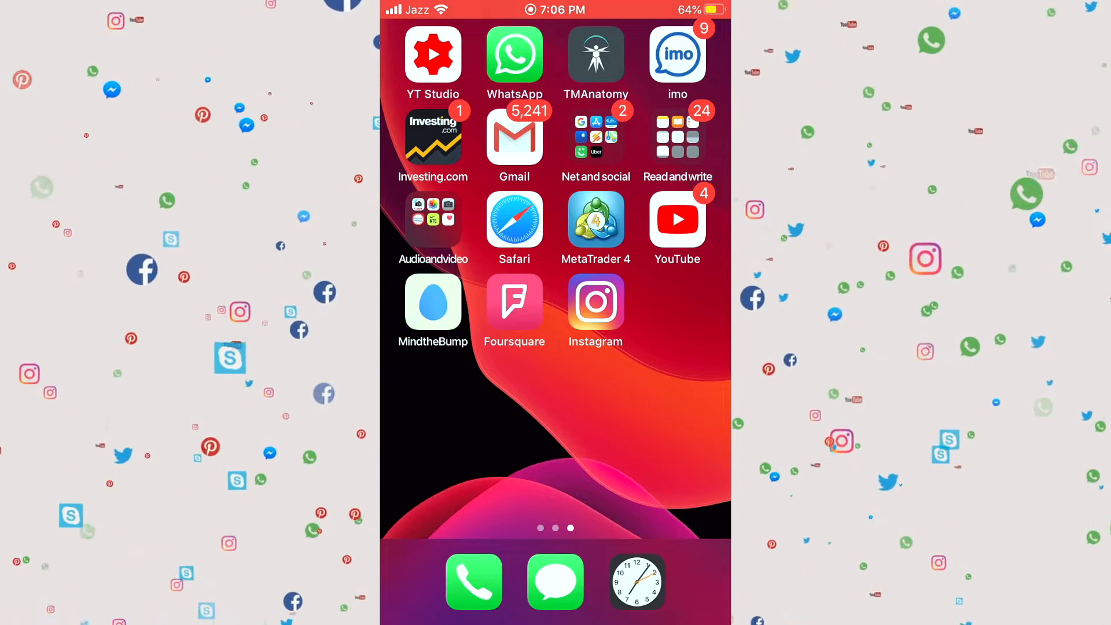
# Step: Launch Instagram from the home screen and choose Create New Account
pyautogui.click(596, 301)
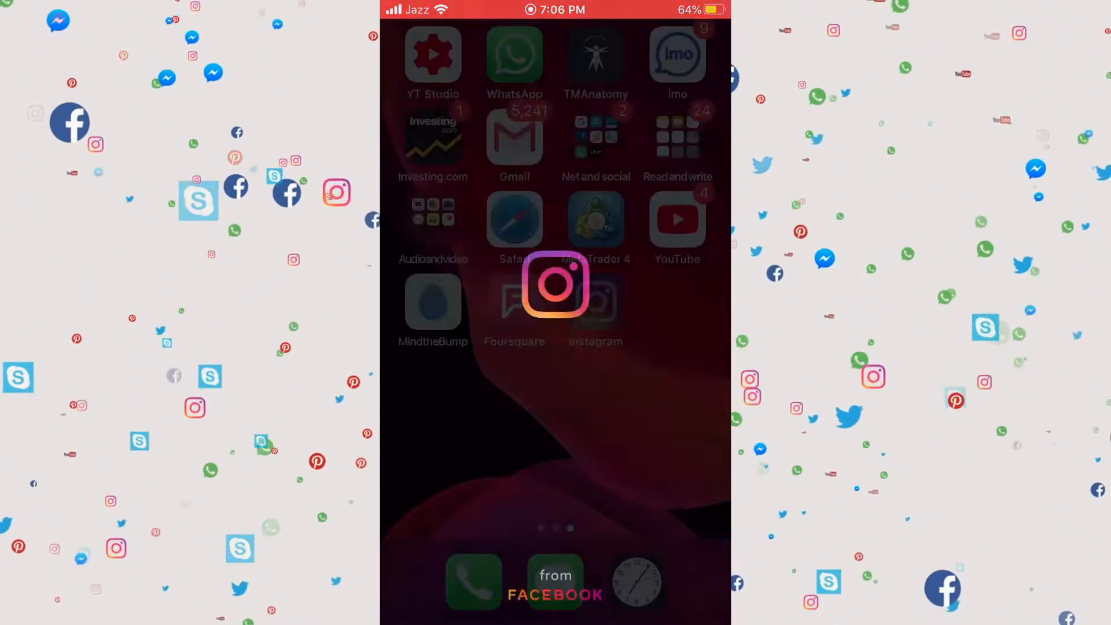
pyautogui.click(556, 285)
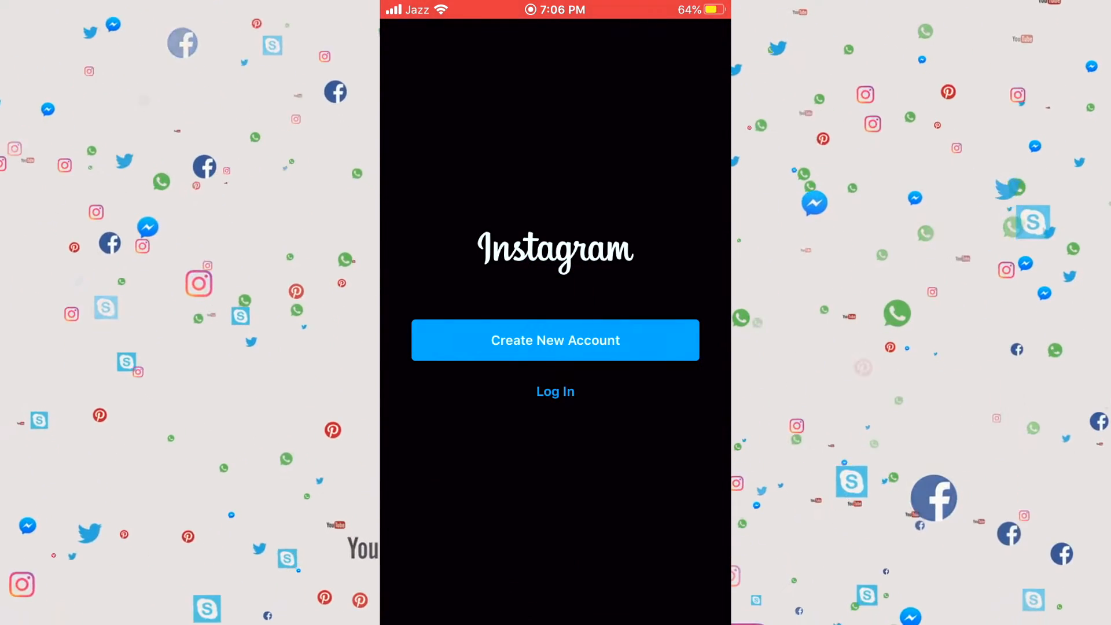
pyautogui.click(556, 340)
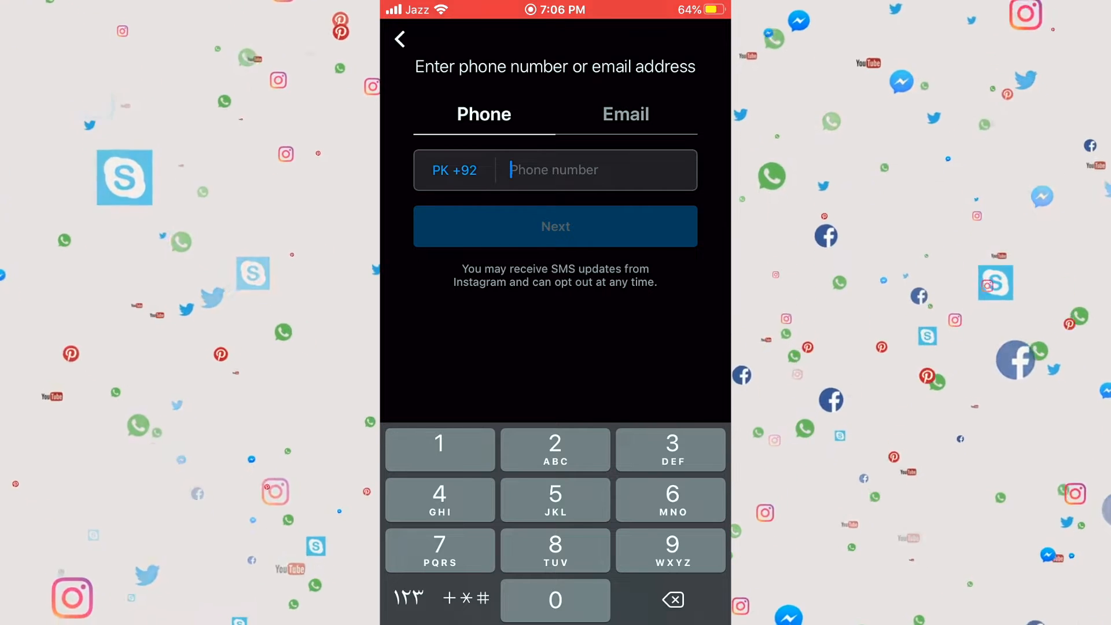
pyautogui.click(625, 114)
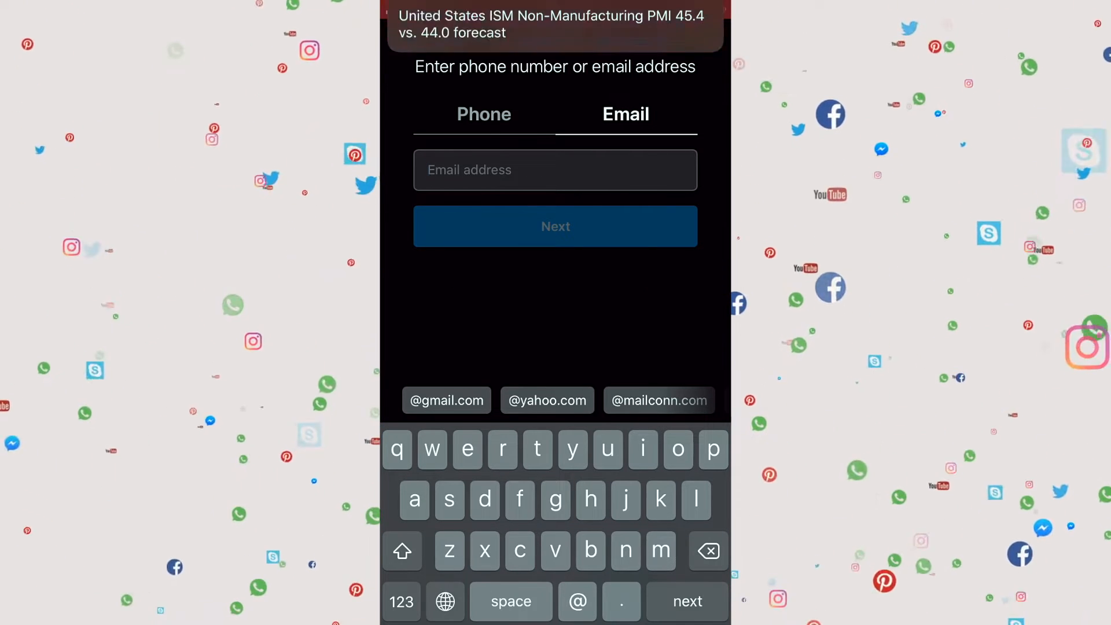
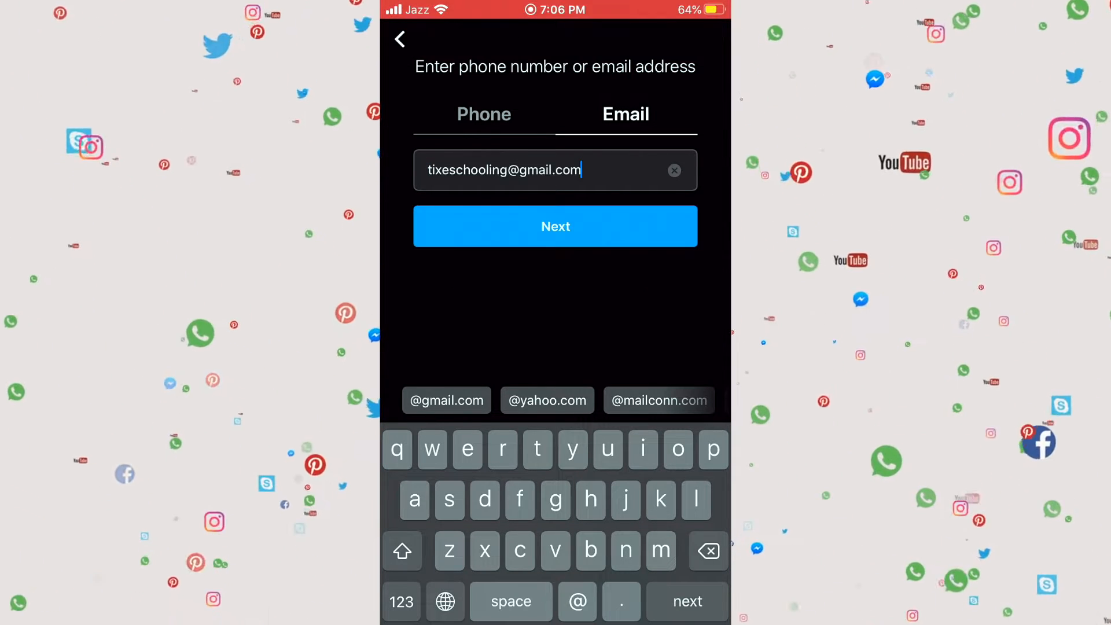
pyautogui.click(556, 227)
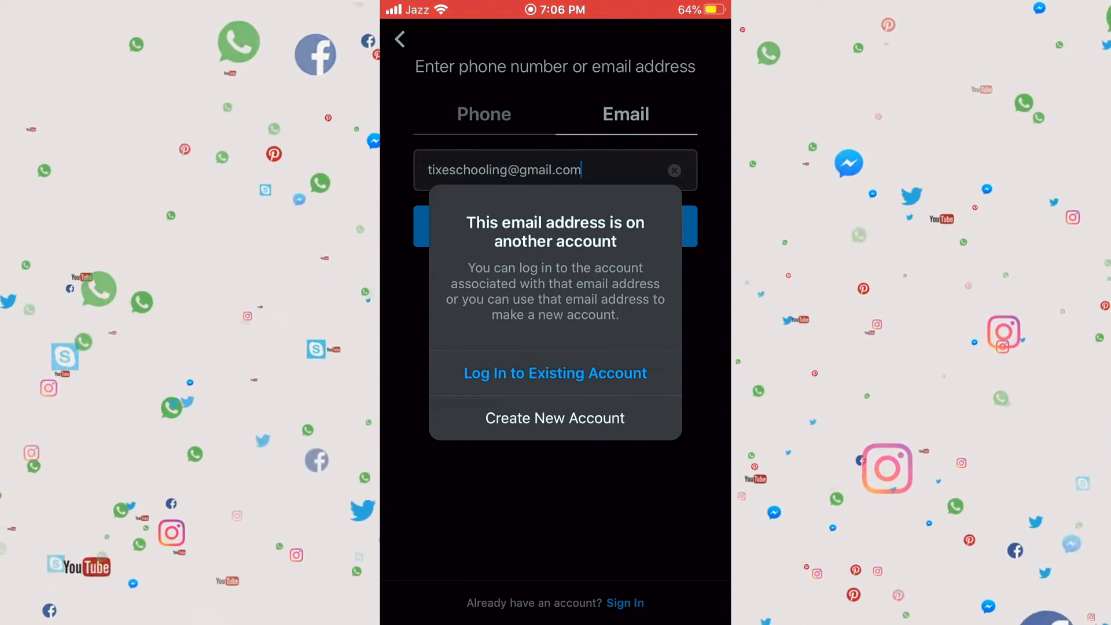
pyautogui.click(556, 418)
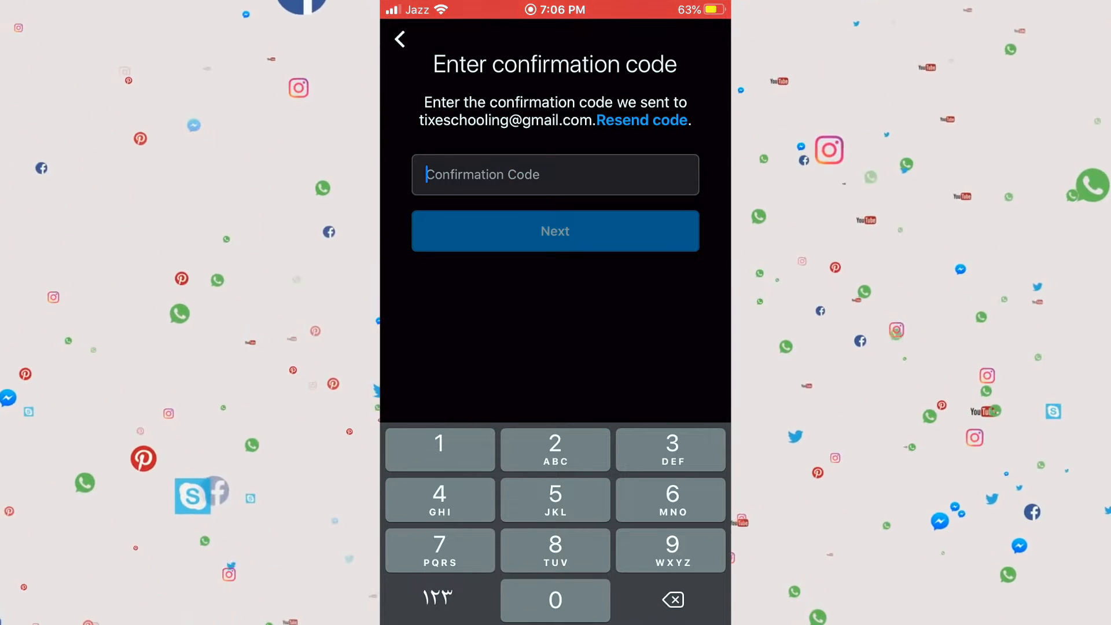
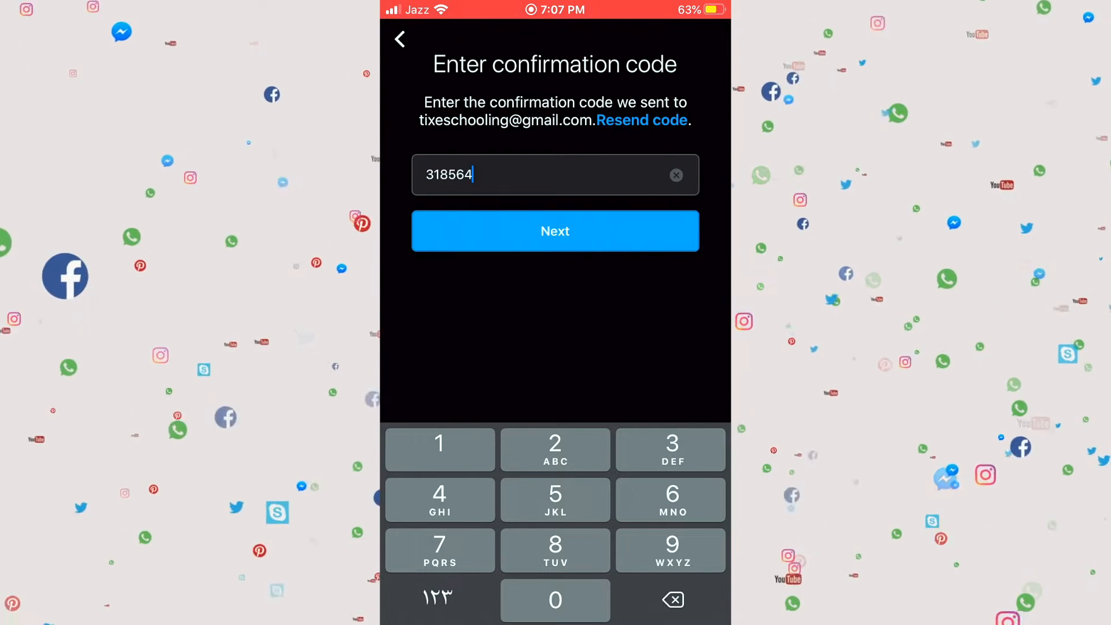
pyautogui.click(555, 230)
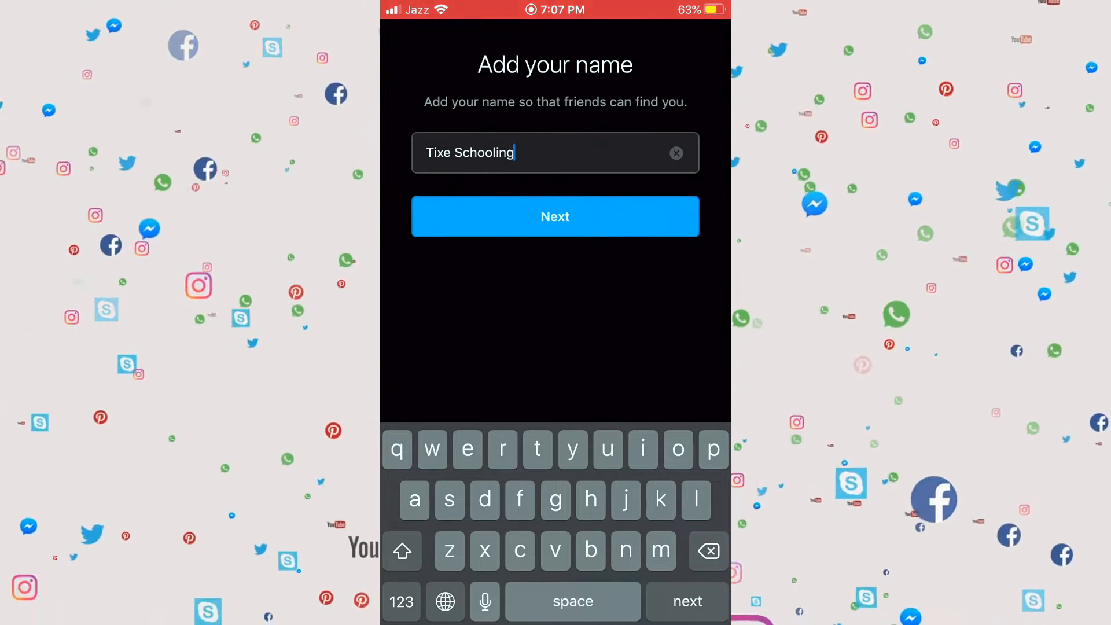
# Step: Save the name Tixe Schooling and create the account password
pyautogui.click(555, 217)
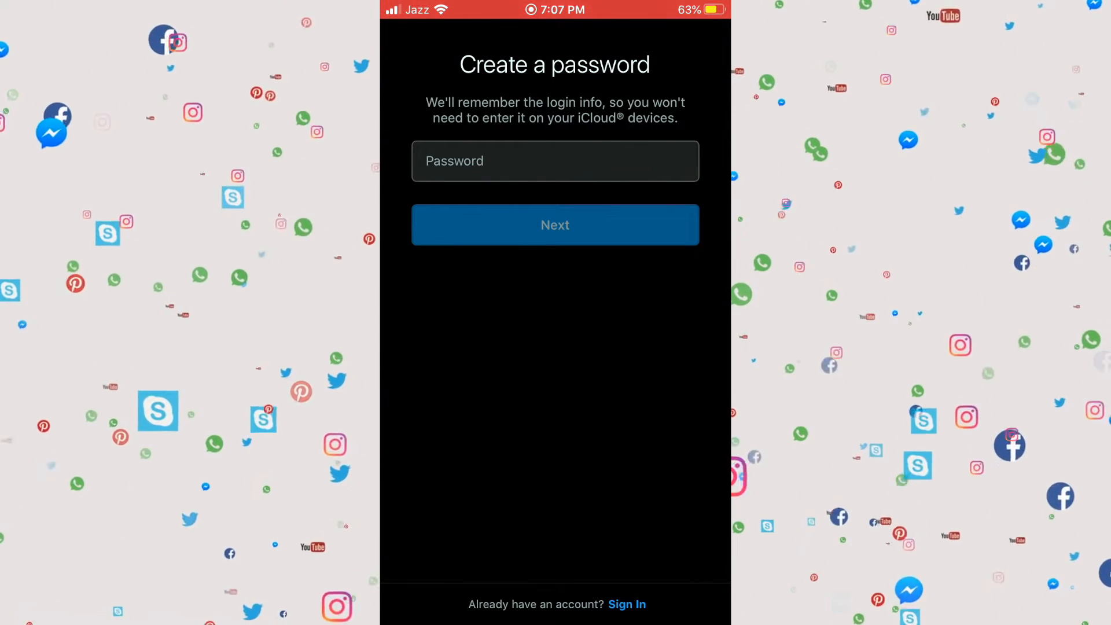
pyautogui.click(555, 161)
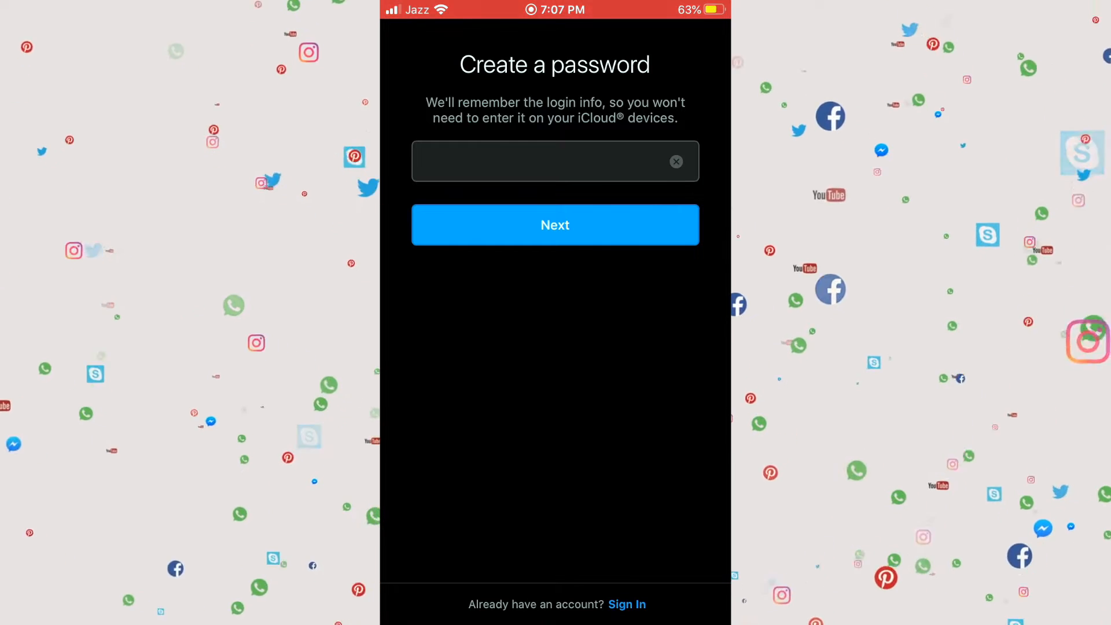
pyautogui.click(556, 224)
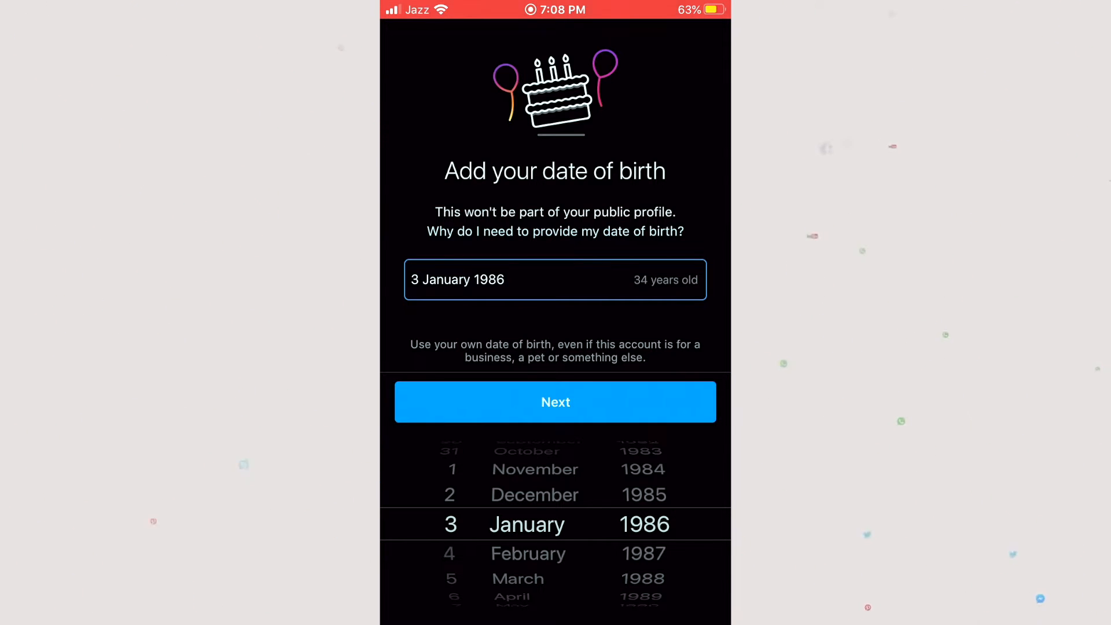
pyautogui.click(556, 402)
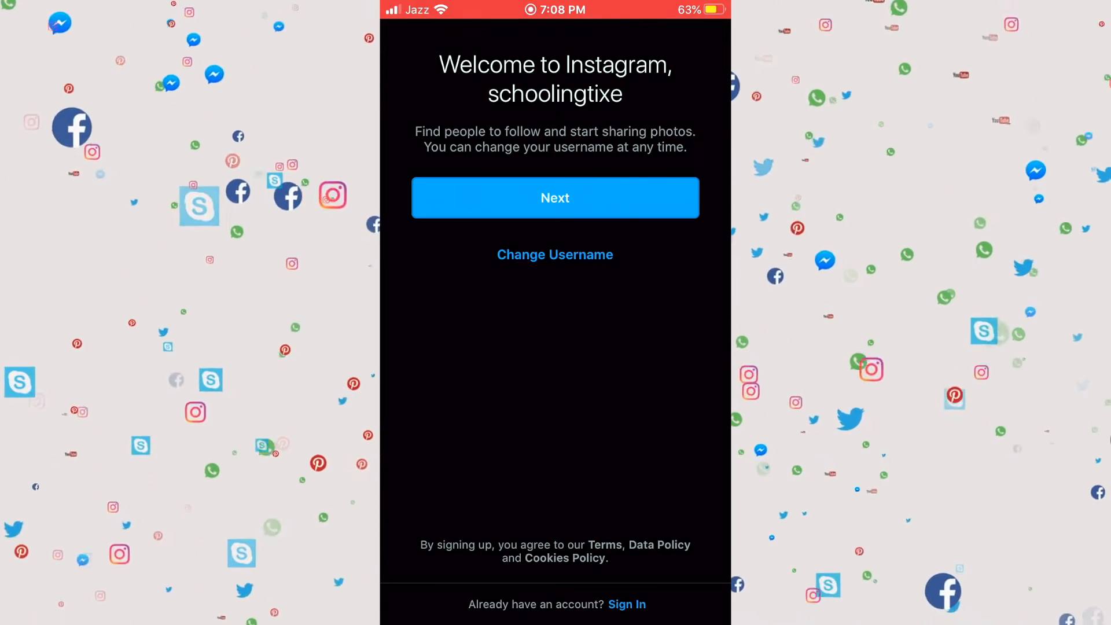
# Step: Replace the suggested username schoolingtixe with tixeschooling101
pyautogui.click(556, 255)
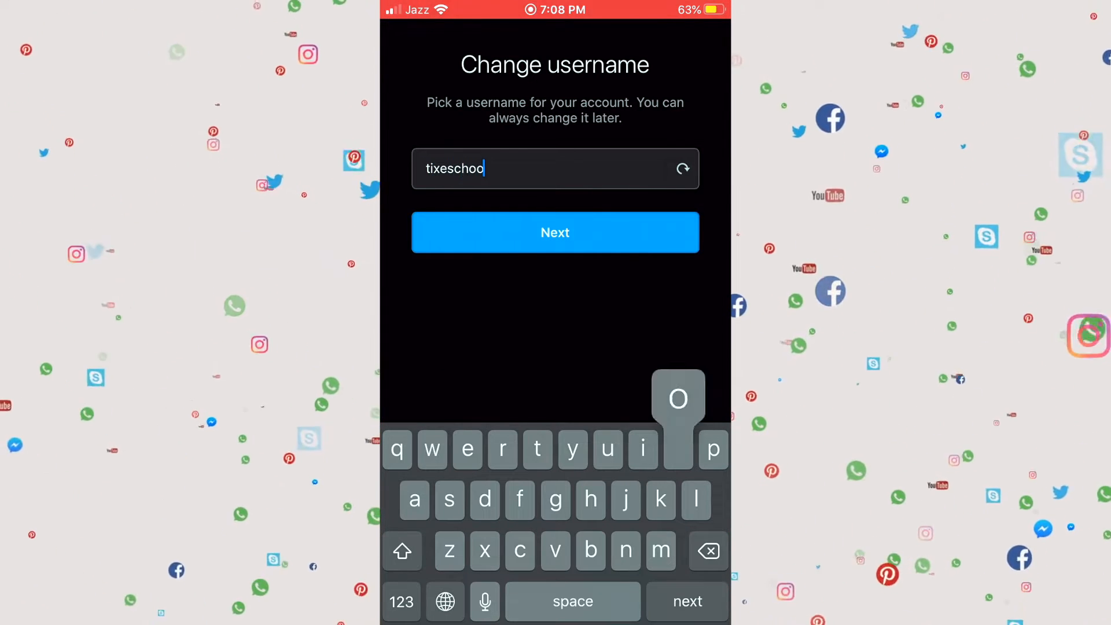
pyautogui.write('ling101')
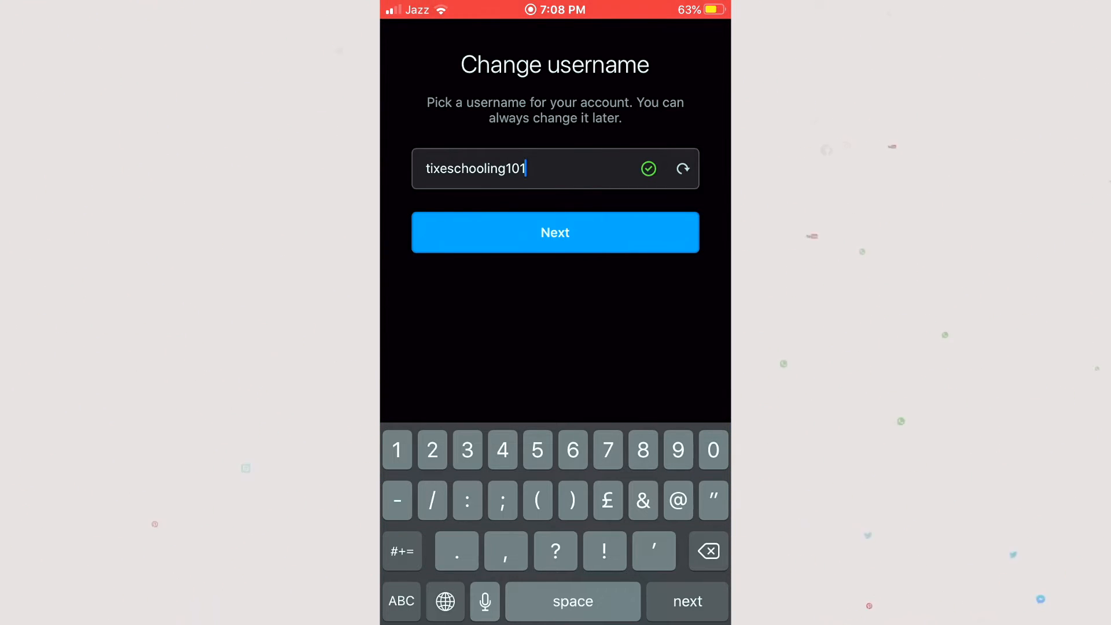
pyautogui.click(556, 233)
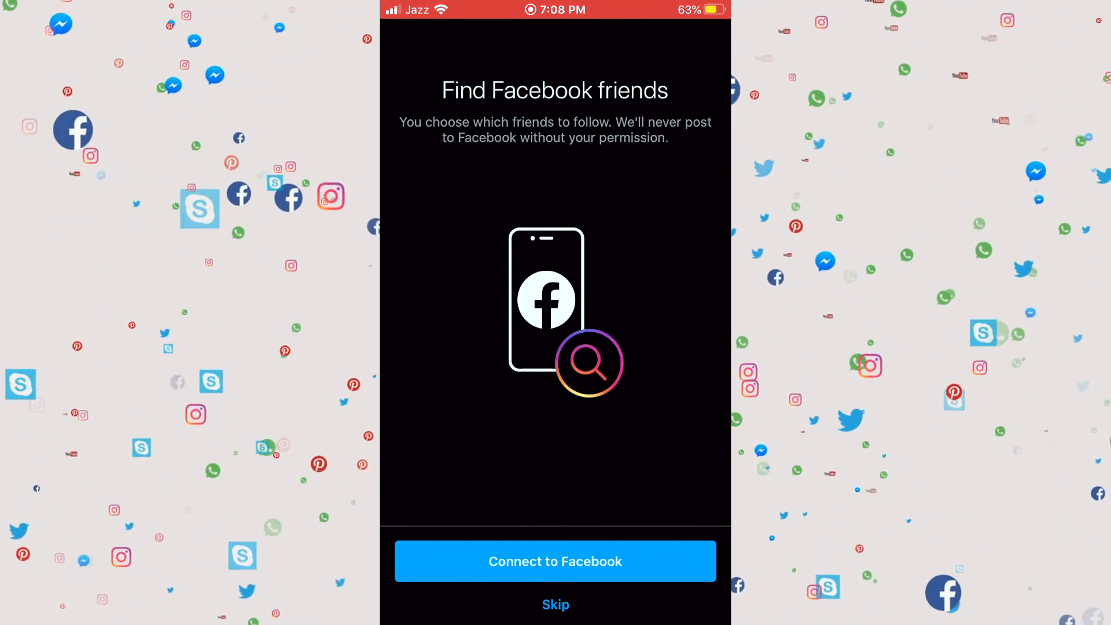
# Step: Skip connecting to Facebook to find friends and confirm the skip
pyautogui.click(555, 604)
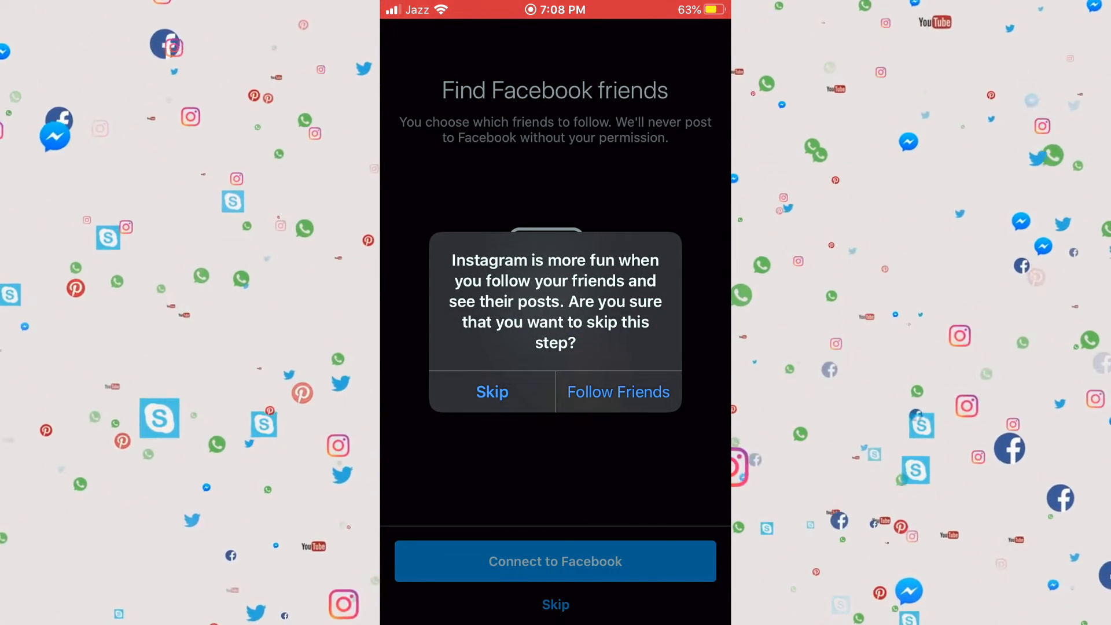
pyautogui.click(492, 391)
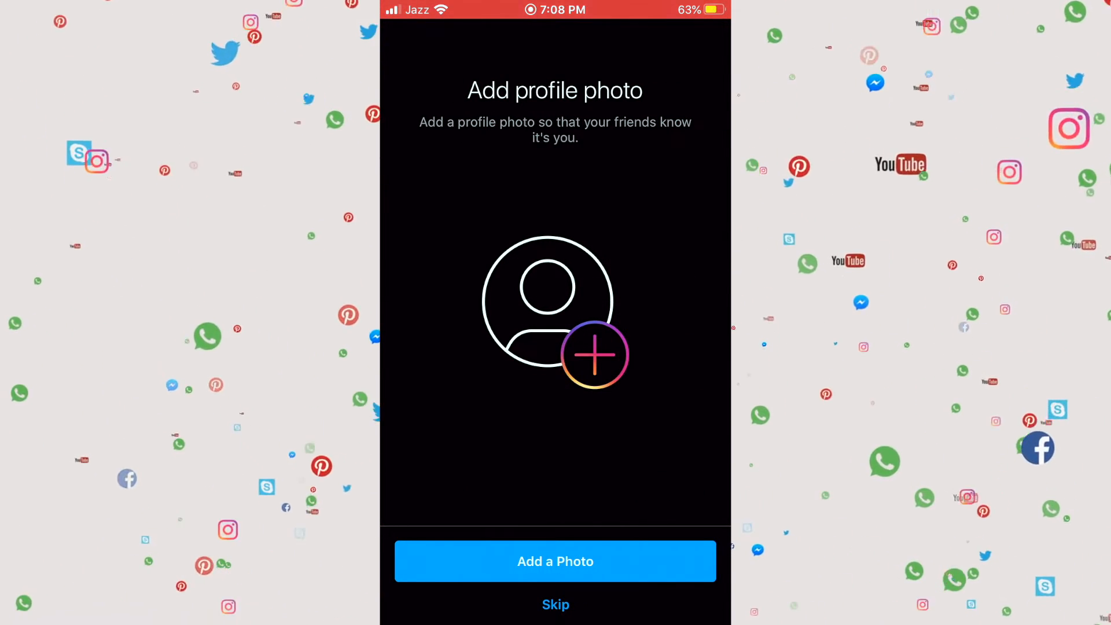
# Step: Set the silver T image from the photo library as profile photo, shared as first post
pyautogui.click(555, 560)
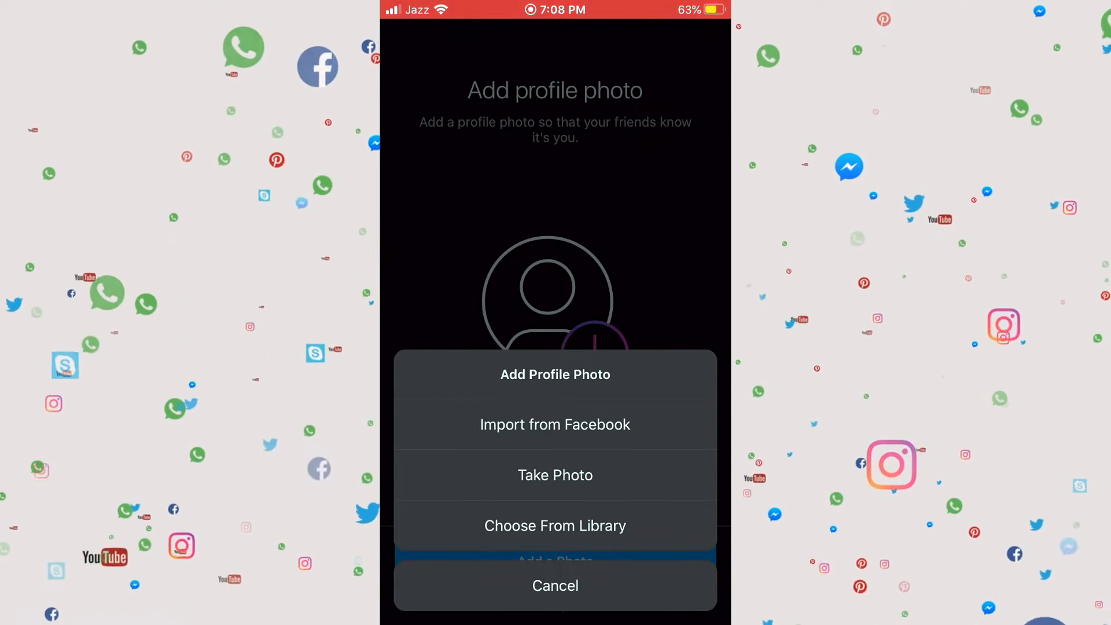
pyautogui.click(555, 526)
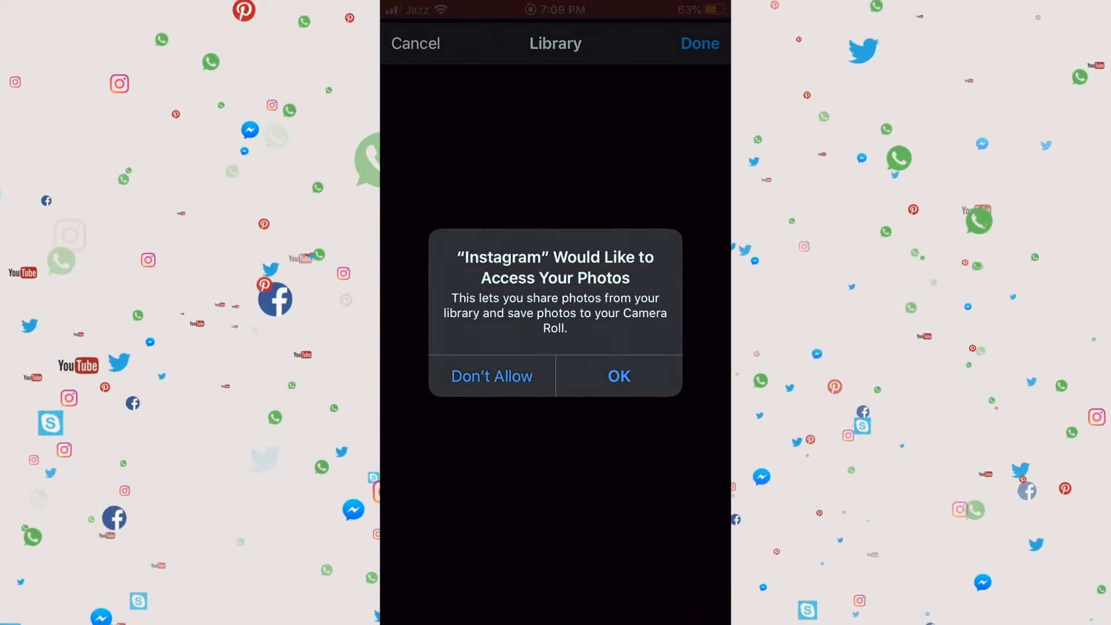
pyautogui.click(619, 375)
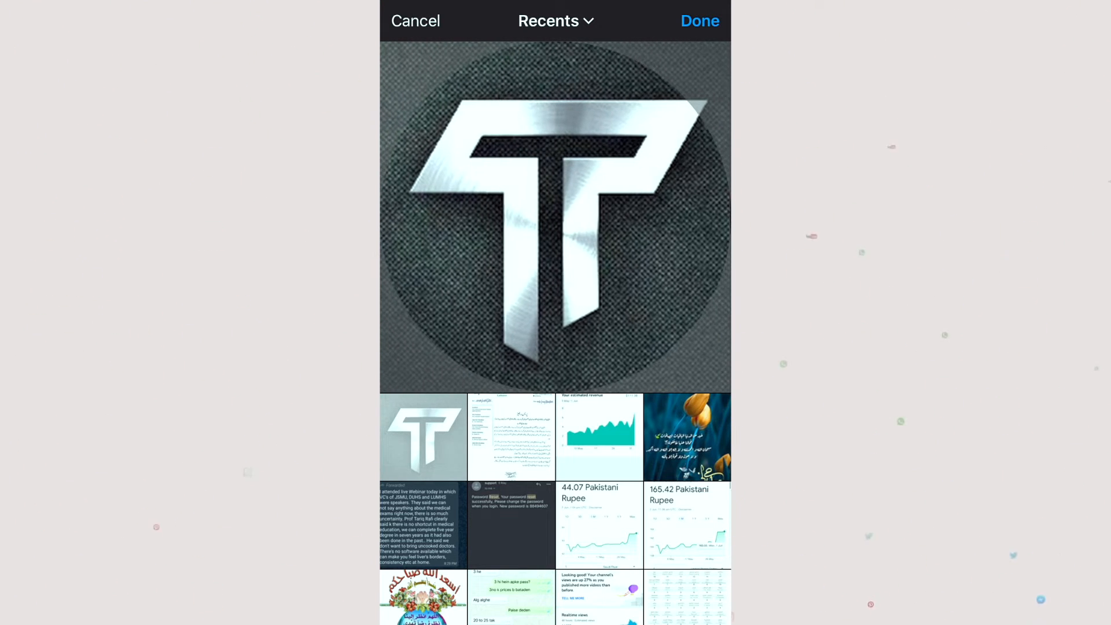
pyautogui.click(701, 21)
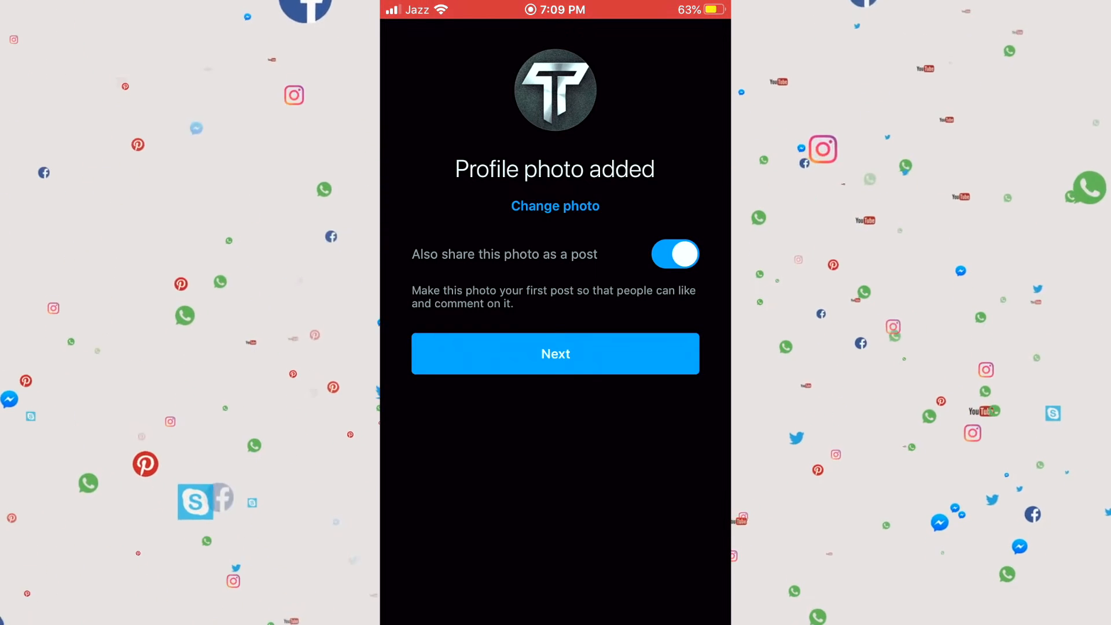
pyautogui.click(555, 354)
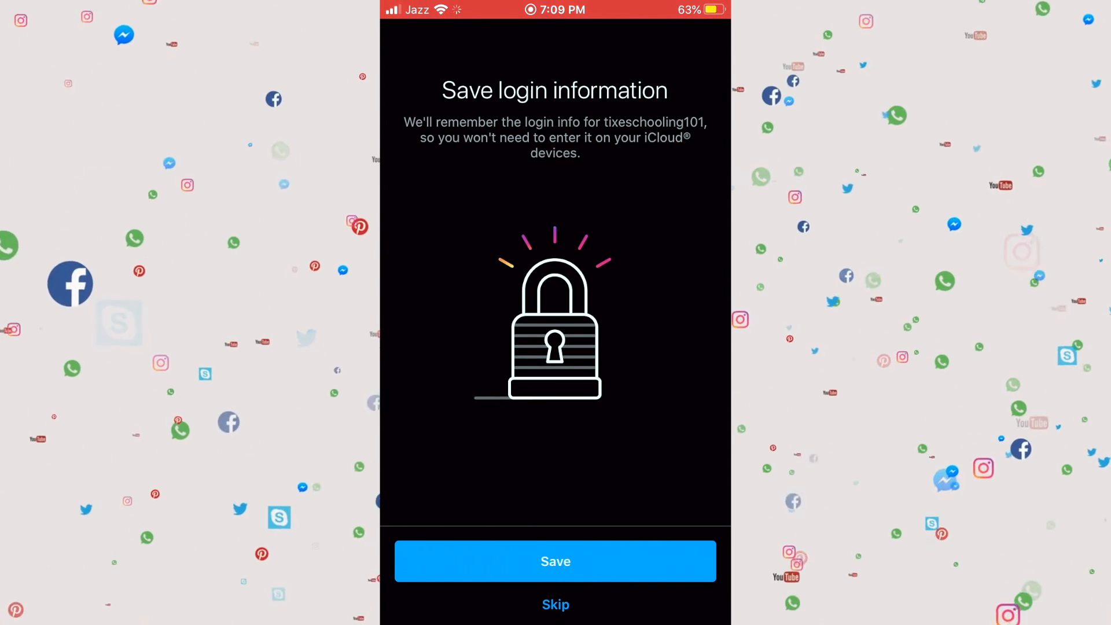
# Step: Save the login information and turn on notifications to reach the home feed
pyautogui.click(556, 561)
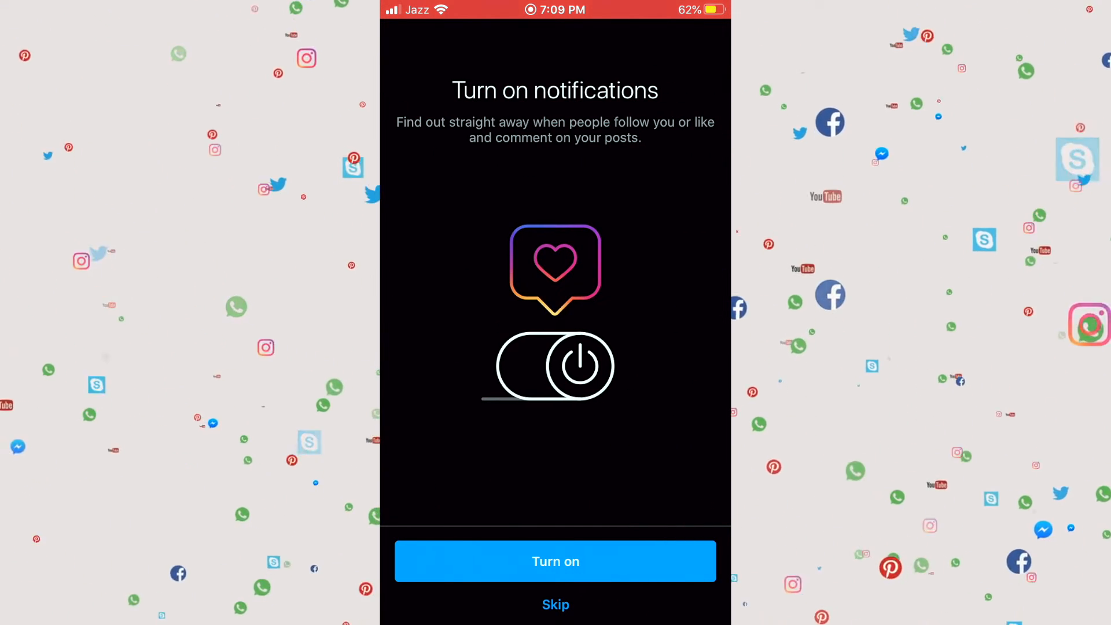
pyautogui.click(556, 561)
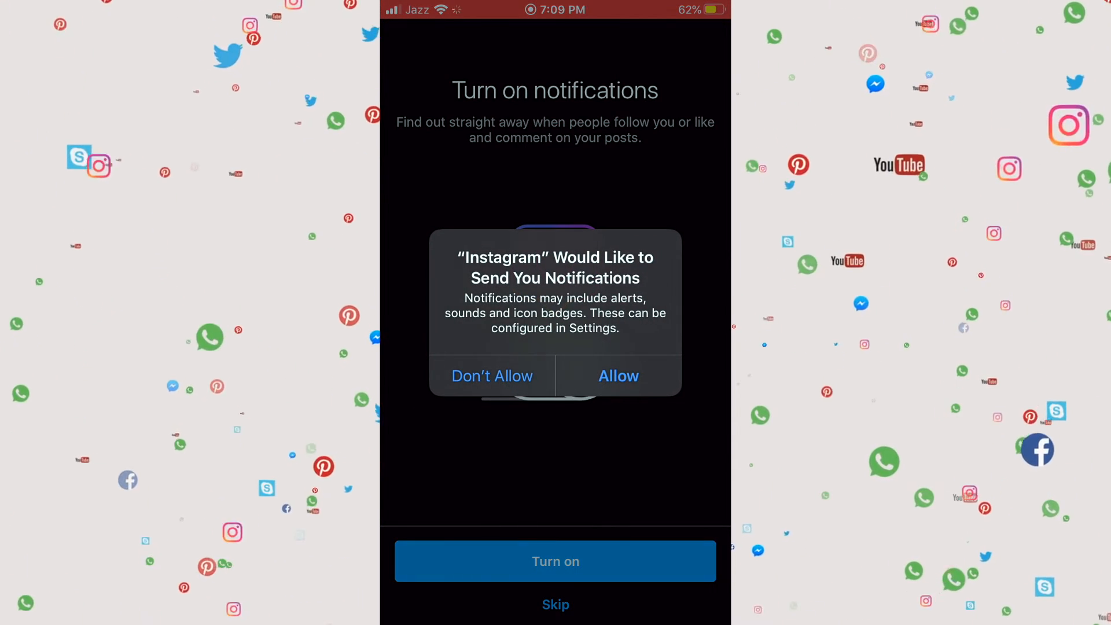
pyautogui.click(618, 376)
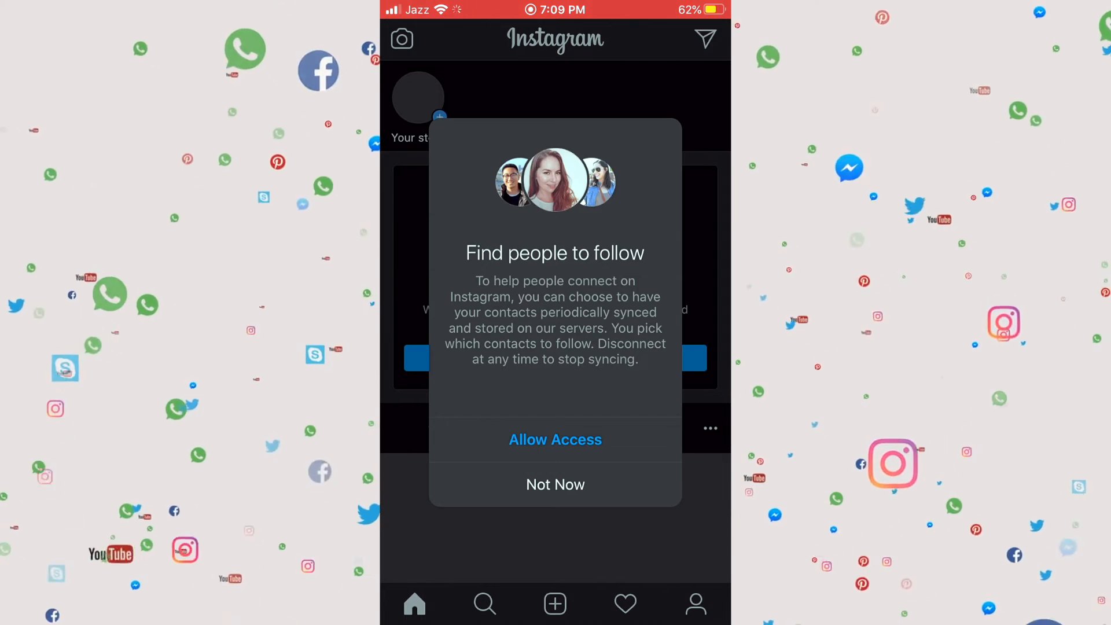
# Step: Dismiss the find-people prompt and scroll the feed to the silver T first post
pyautogui.click(555, 440)
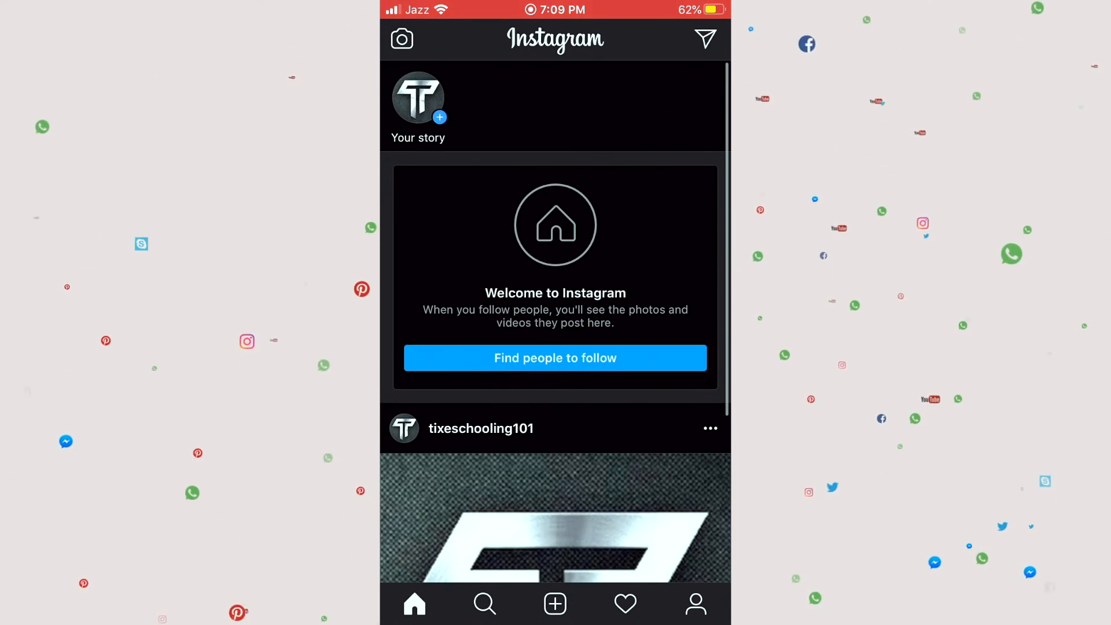
pyautogui.click(696, 604)
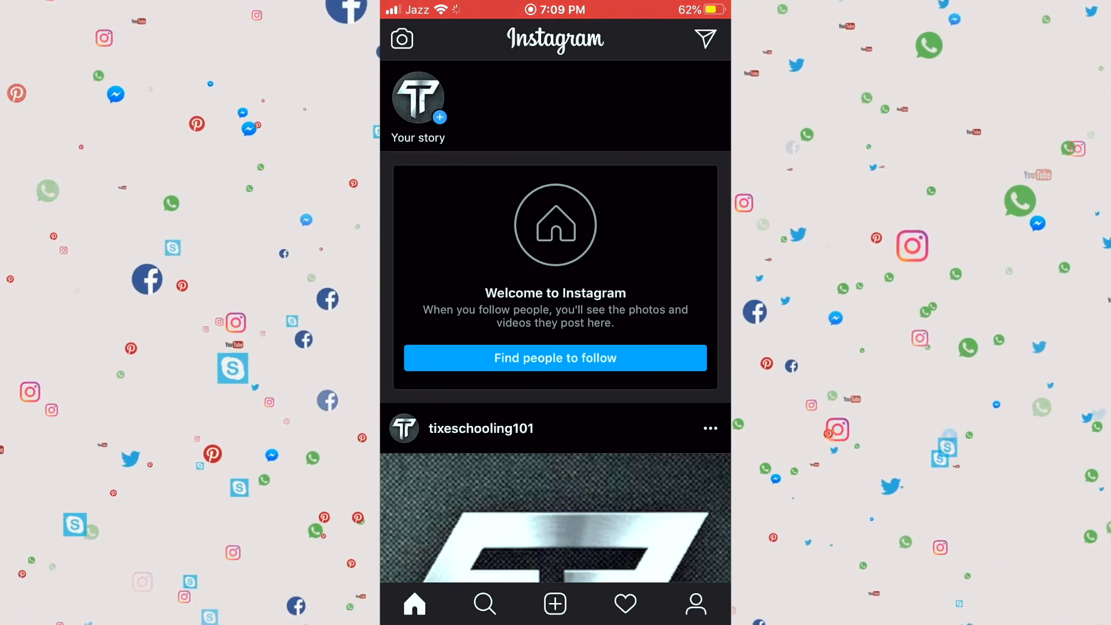
pyautogui.scroll(-3)
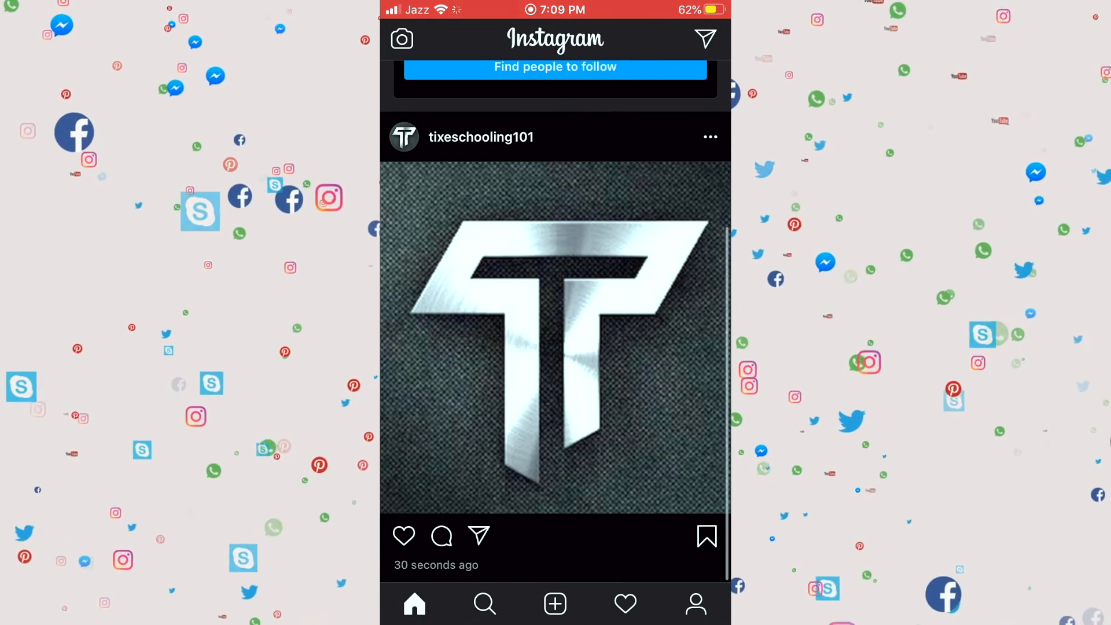